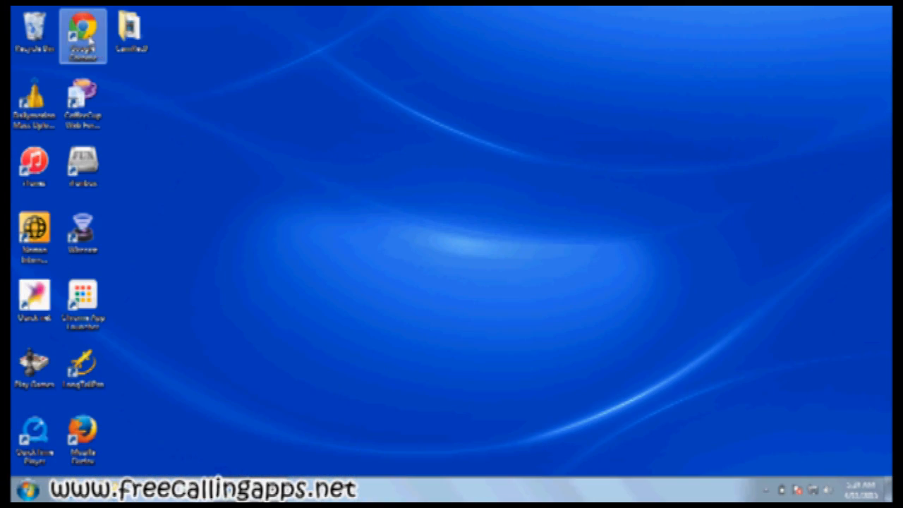
Launch Chrome from the desktop and search Google for 'bluestacks'.
double_click(82, 31)
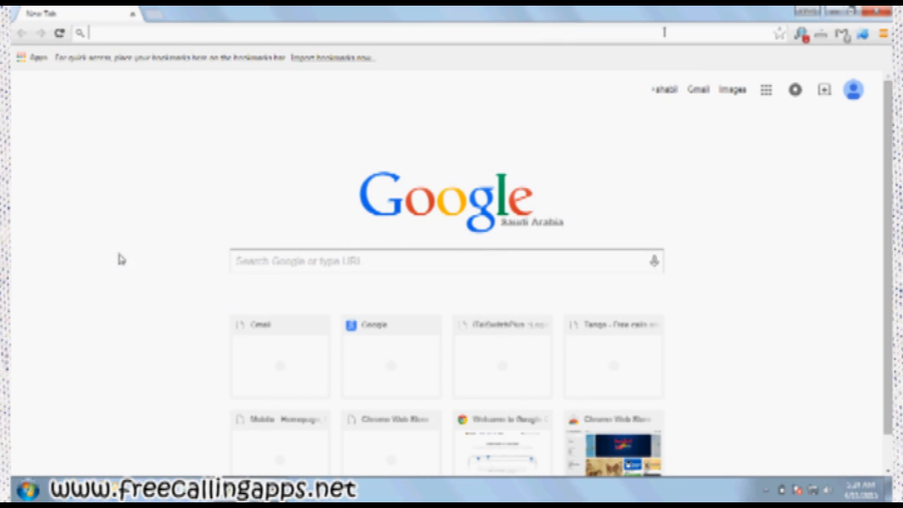
type("bluestacks")
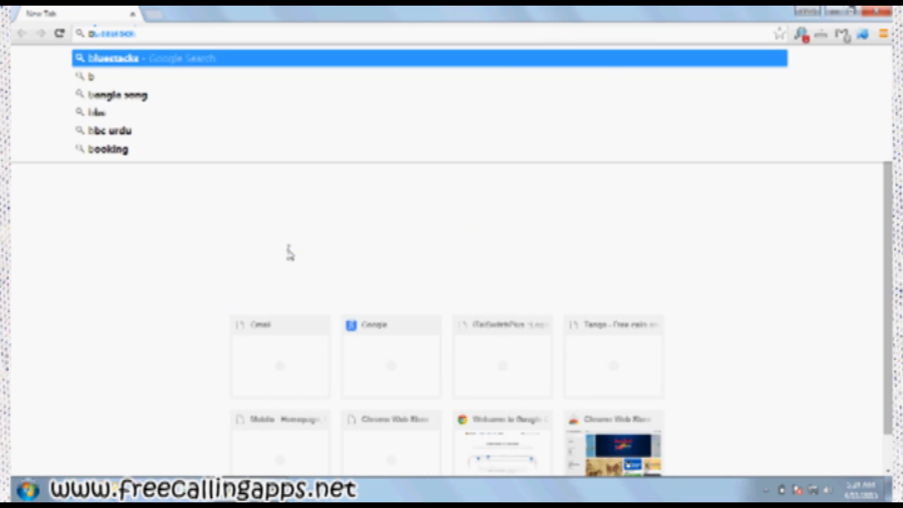
type("lu")
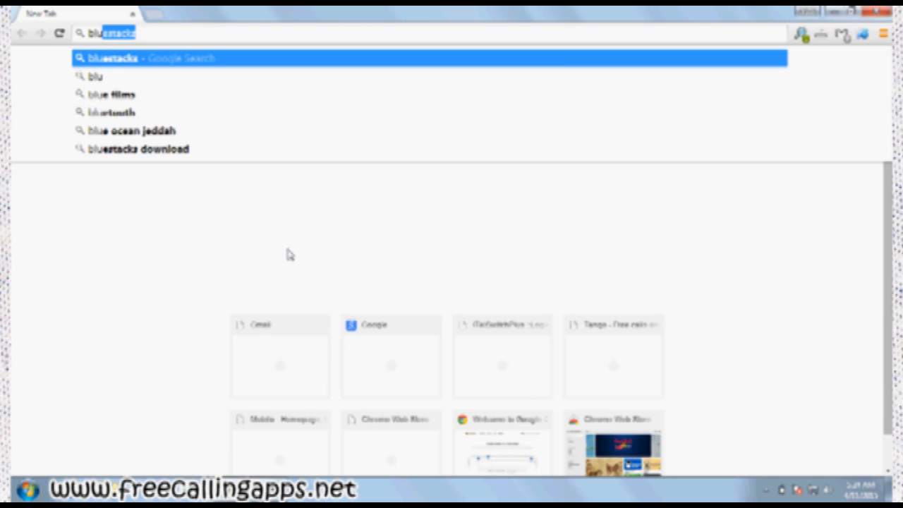
type("cks")
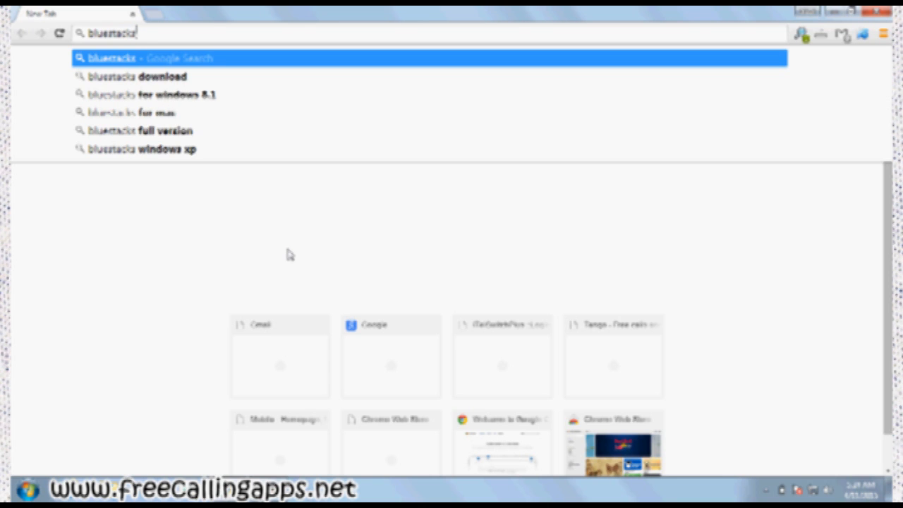
key("Return")
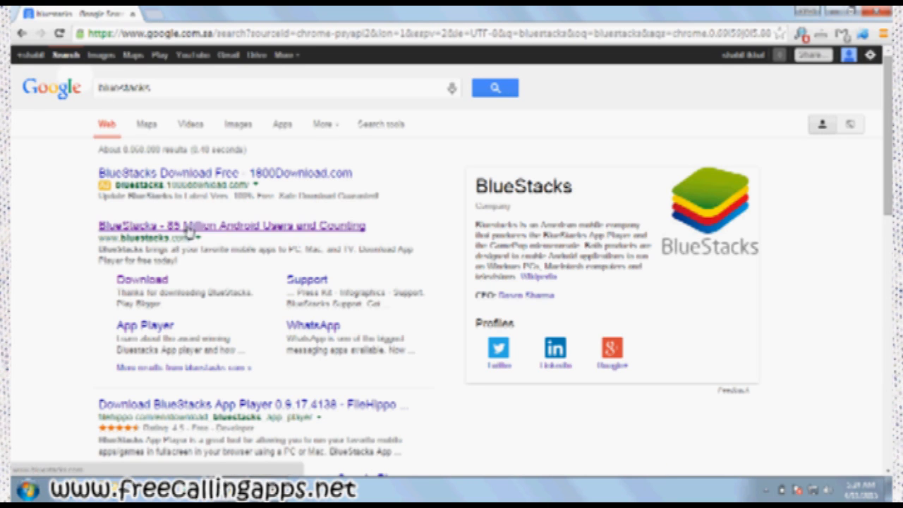
Go to bluestacks.com from the results and start the App Player installer download.
left_click(229, 226)
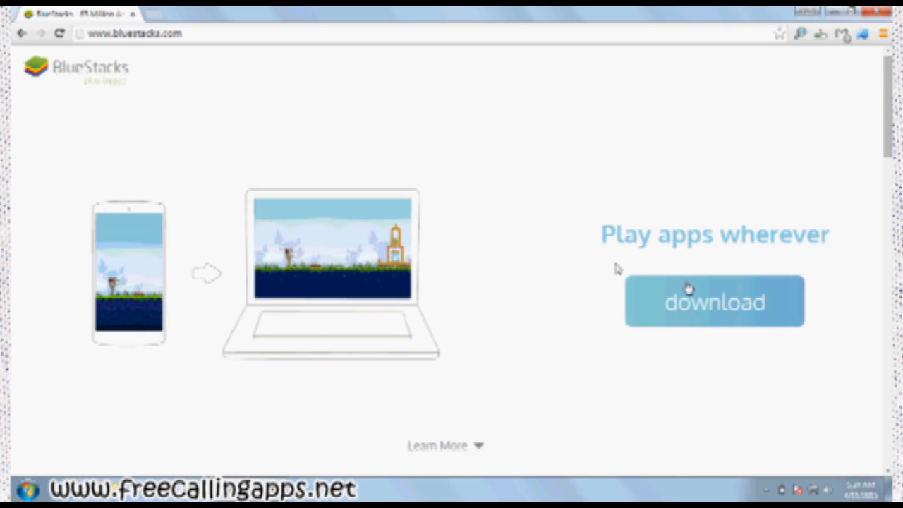
left_click(714, 302)
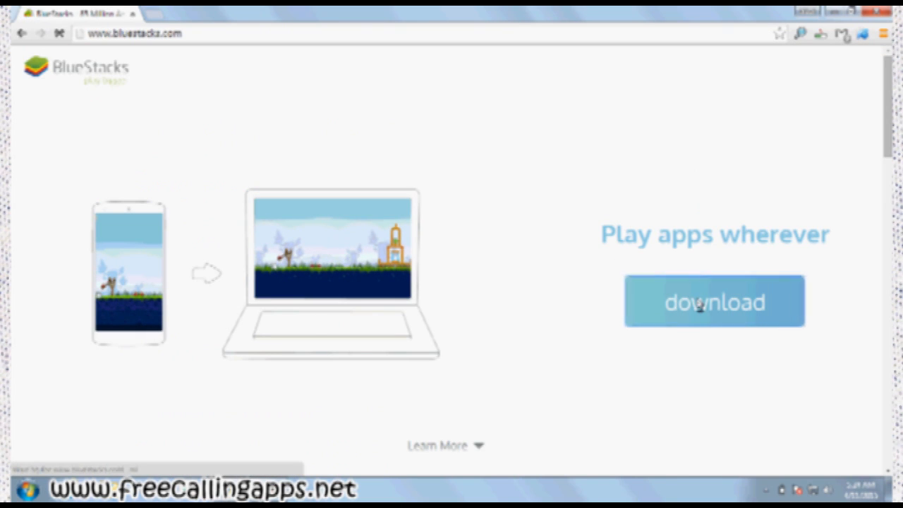
left_click(714, 302)
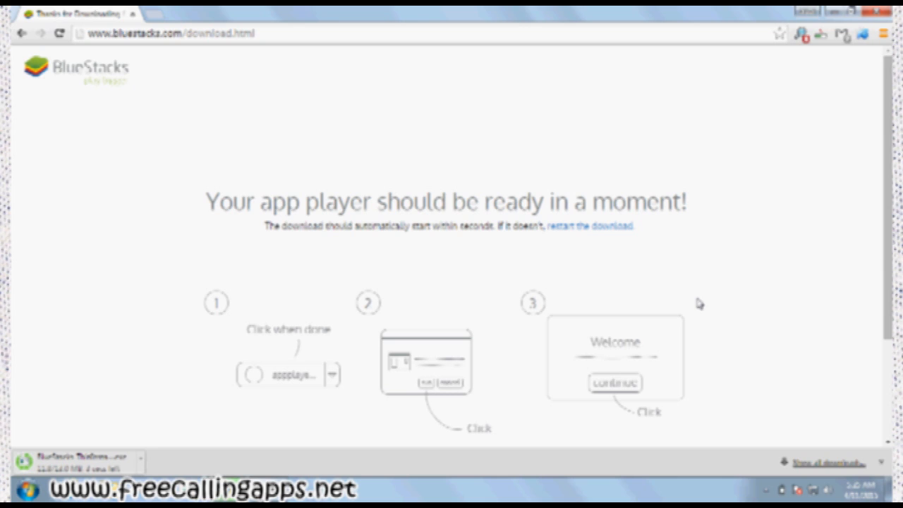
mouse_move(646, 305)
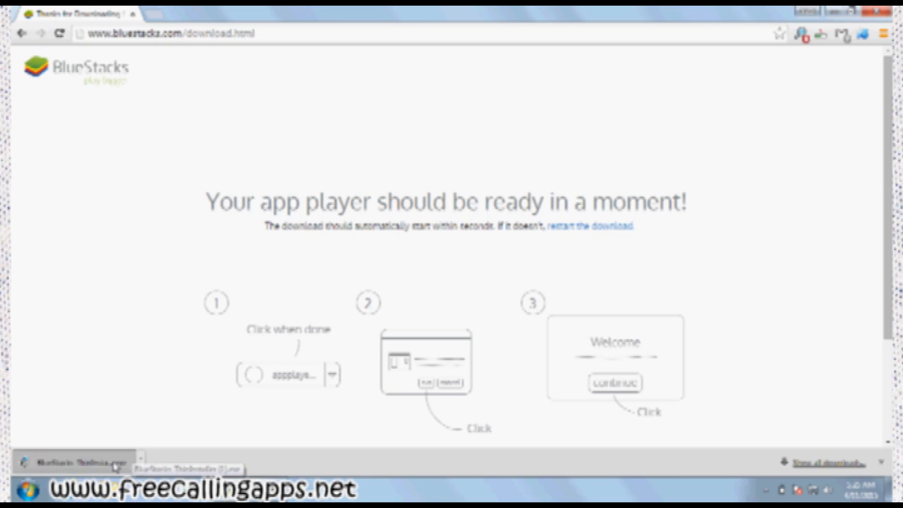
Run the downloaded BlueStacks installer, allowing it past the Windows security warning.
left_click(77, 463)
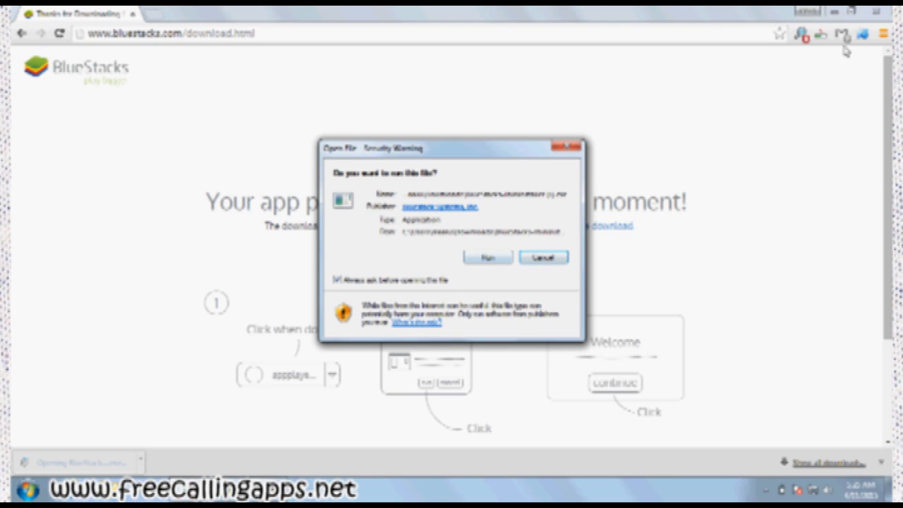
left_click(486, 257)
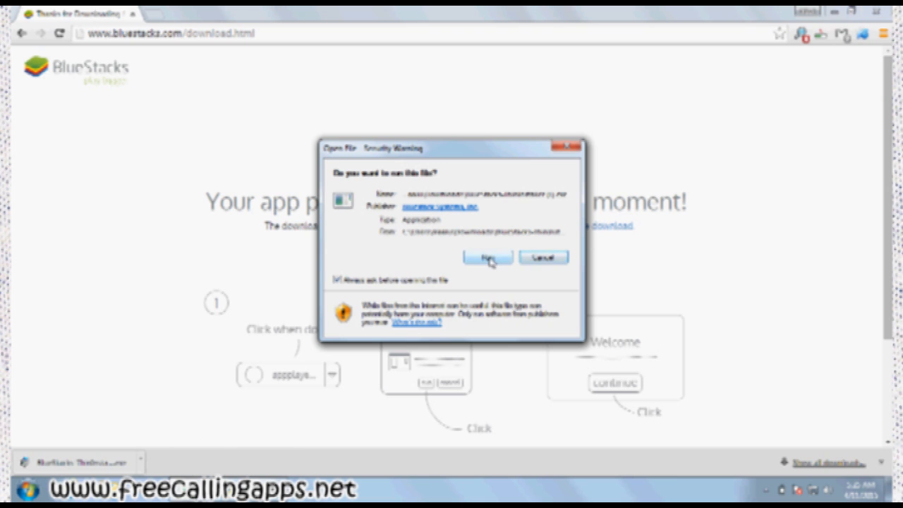
left_click(488, 256)
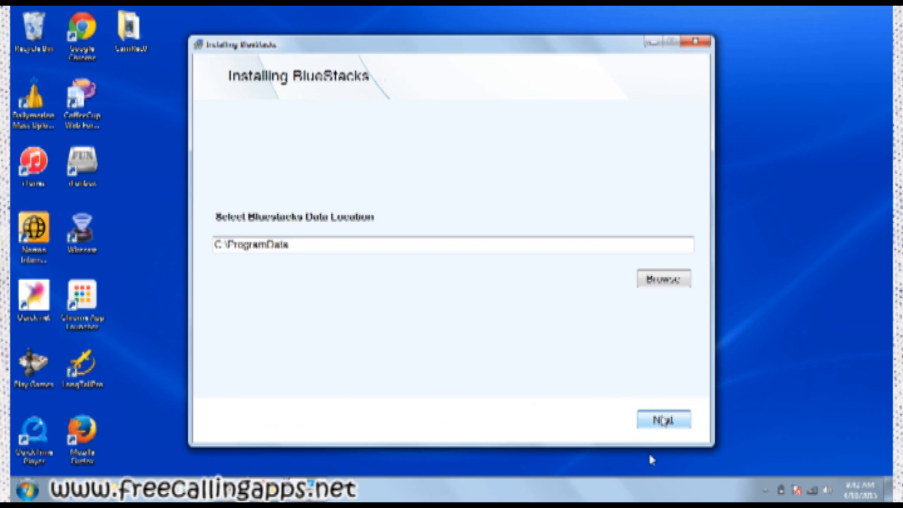
Install BlueStacks with data in C:\ProgramData, app store access and notifications enabled.
left_click(663, 419)
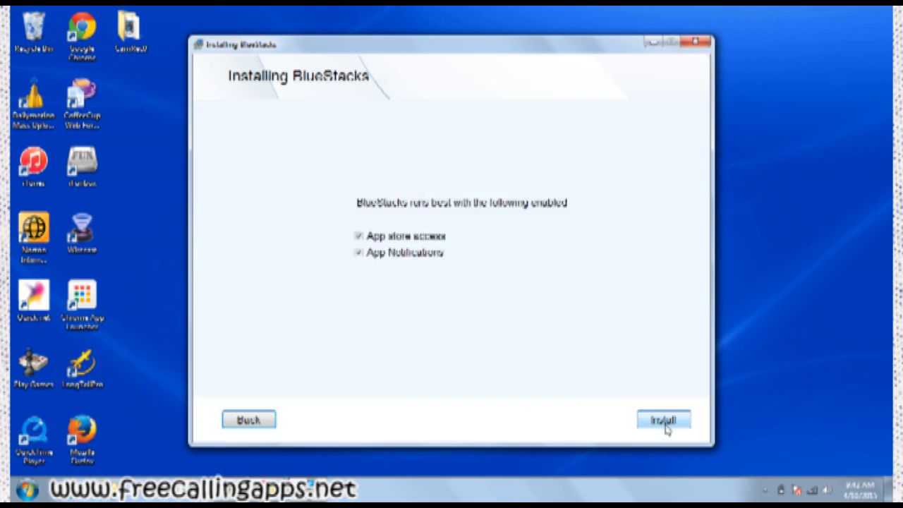
left_click(663, 421)
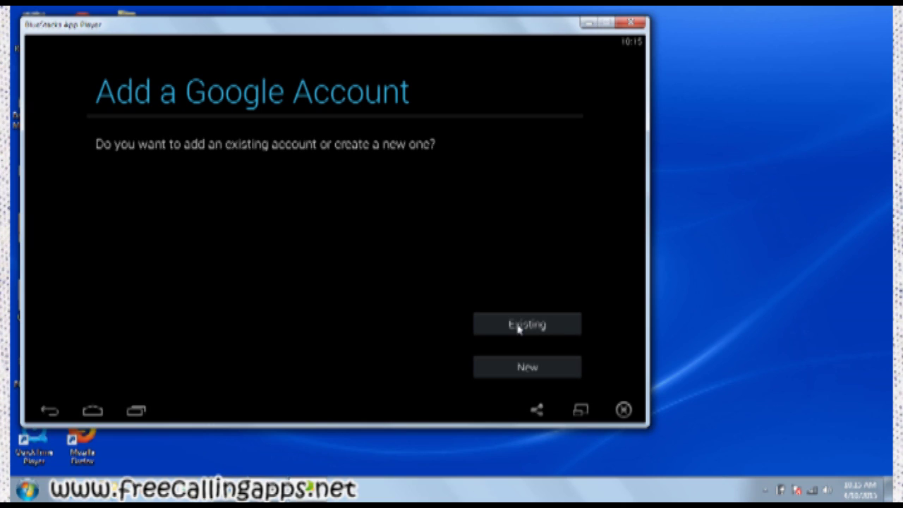
Sign in with an existing Google account, accept the terms and confirm Google services.
left_click(527, 323)
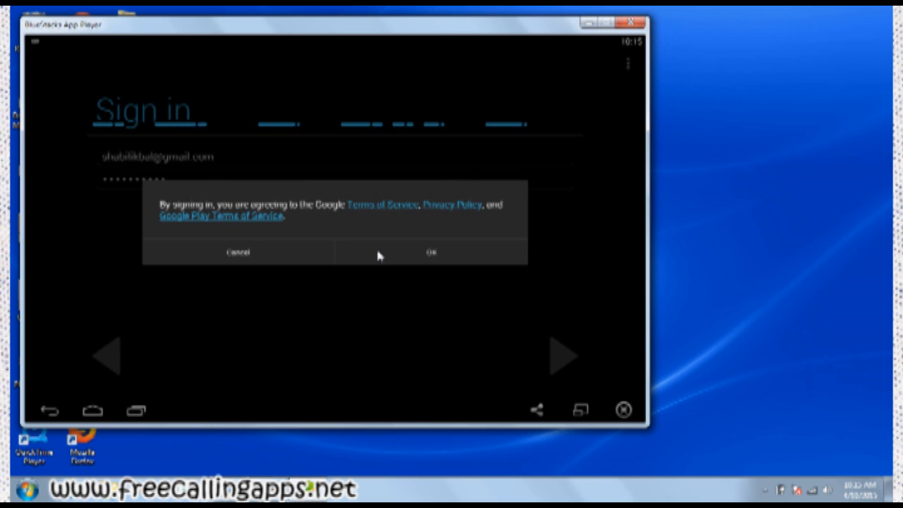
left_click(432, 252)
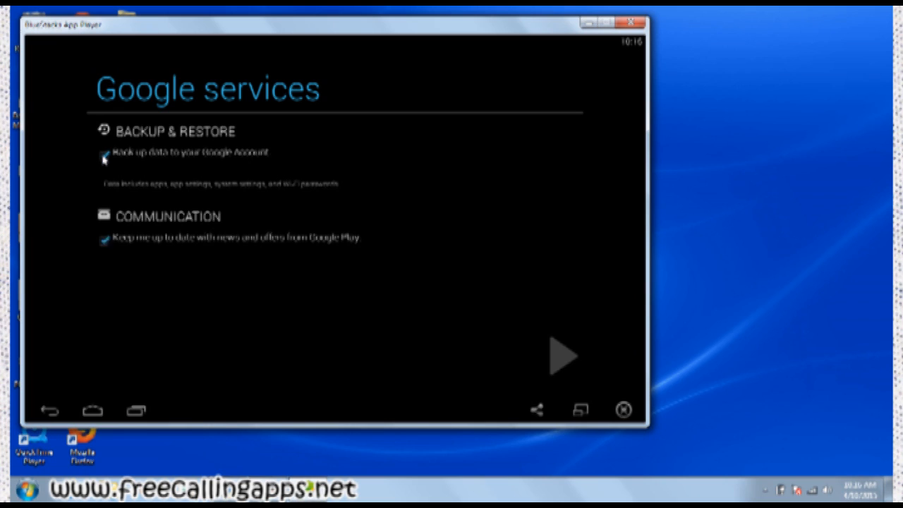
left_click(565, 356)
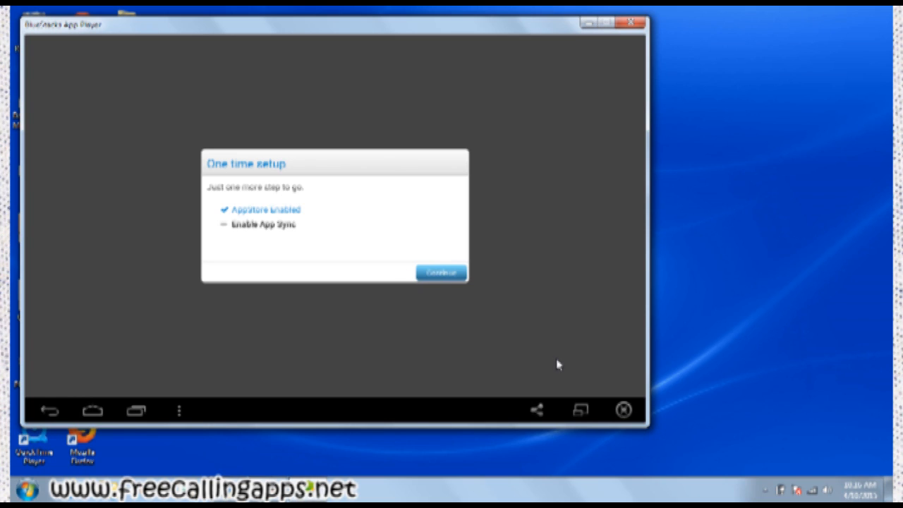
Enable App Sync by signing in with the password, then finish setup with Let's Go.
left_click(440, 273)
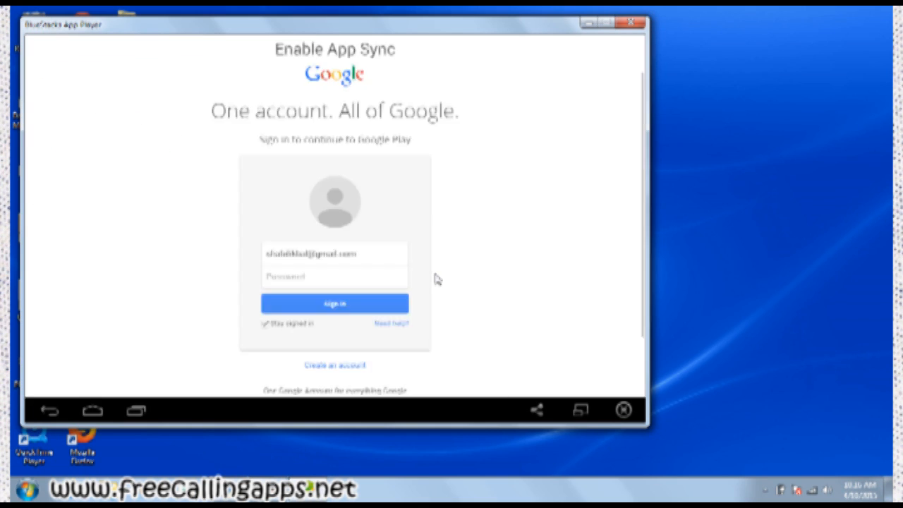
type("password")
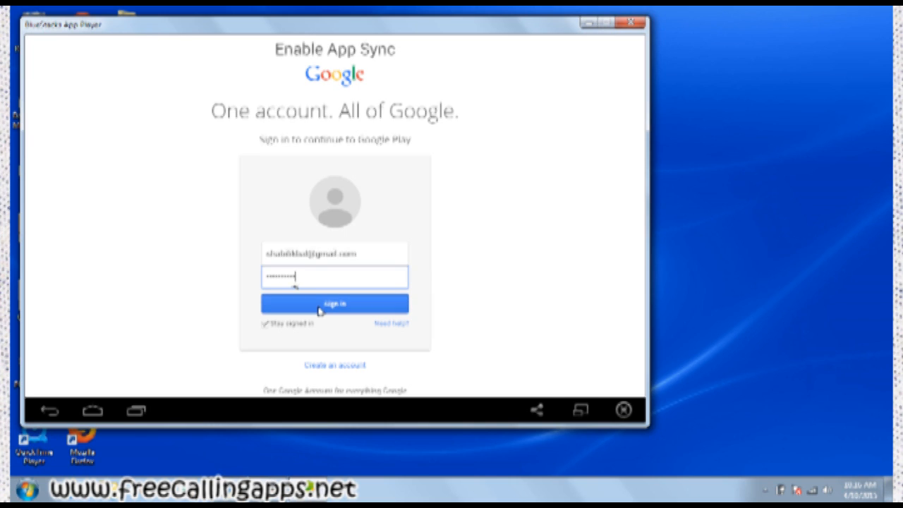
left_click(335, 303)
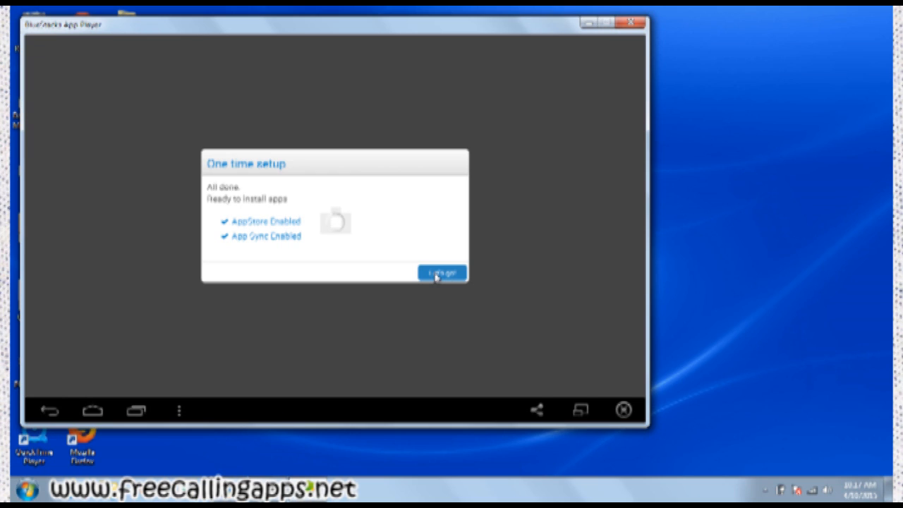
left_click(440, 274)
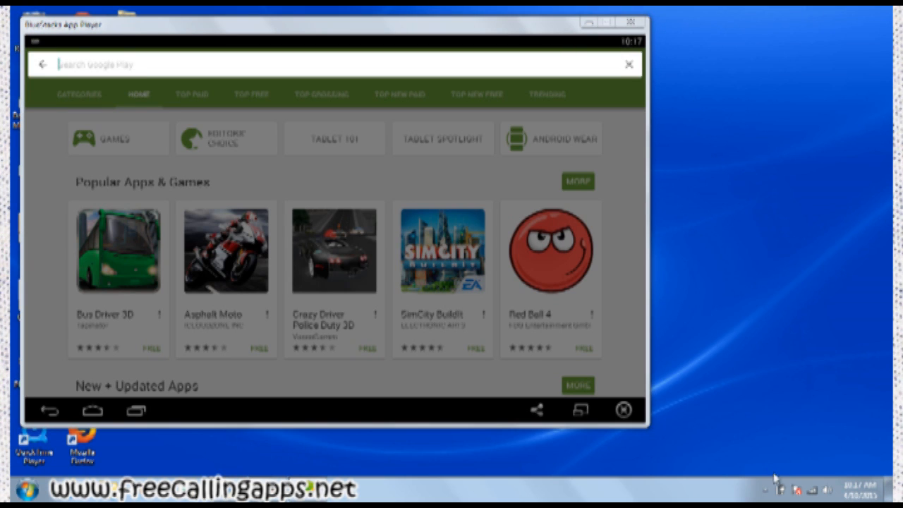
mouse_move(675, 302)
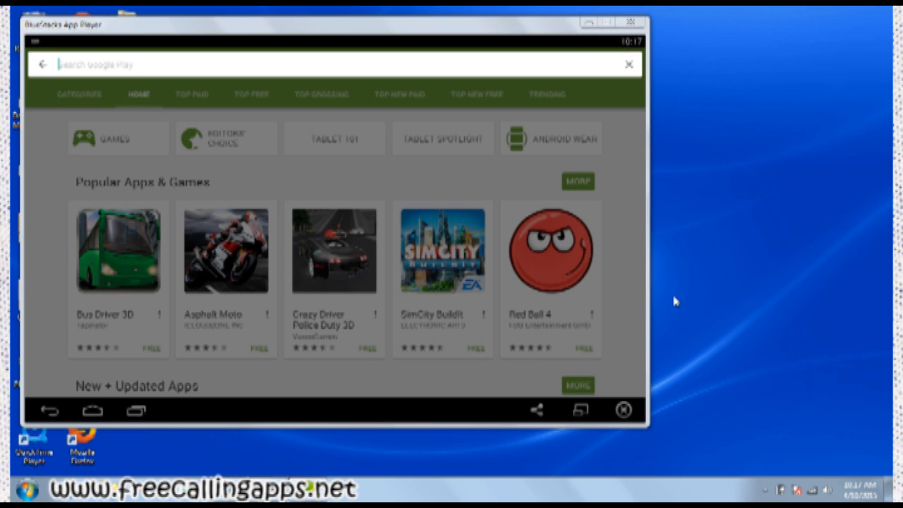
Find imo free video calls and chat in Google Play, install it and launch it.
type("imo")
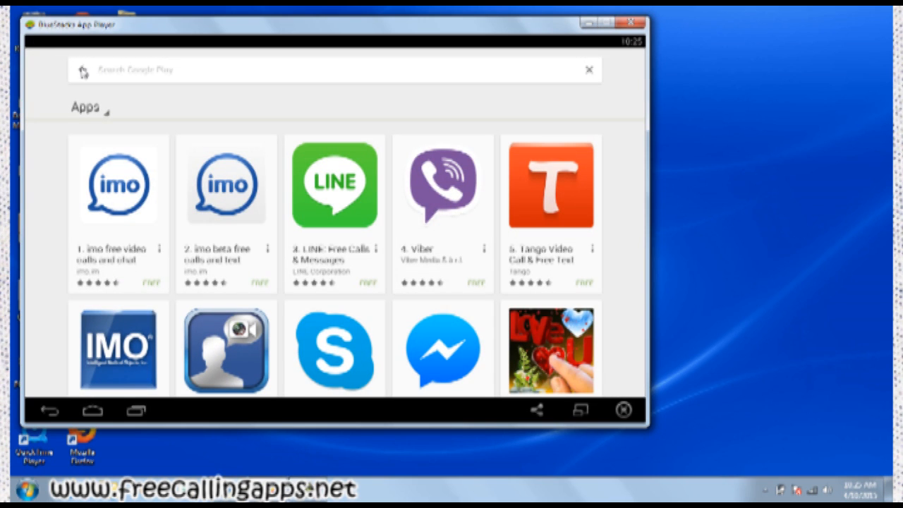
left_click(118, 185)
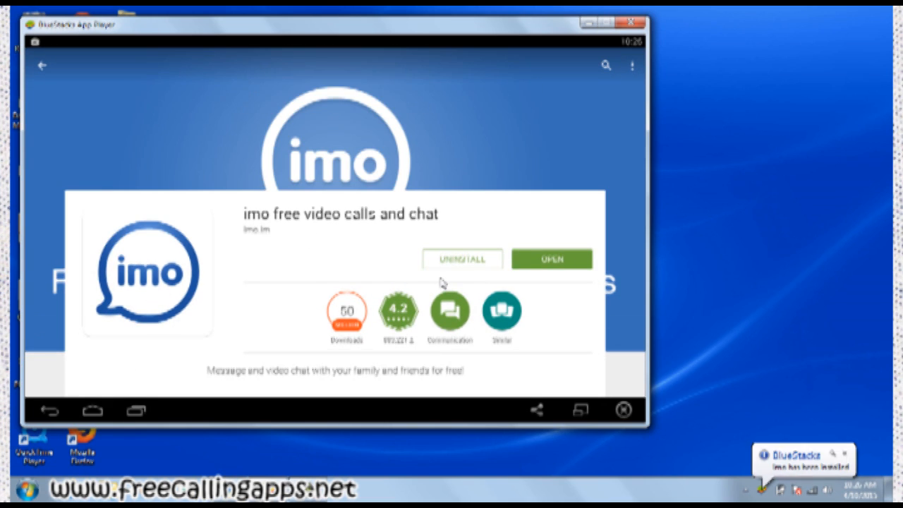
left_click(551, 260)
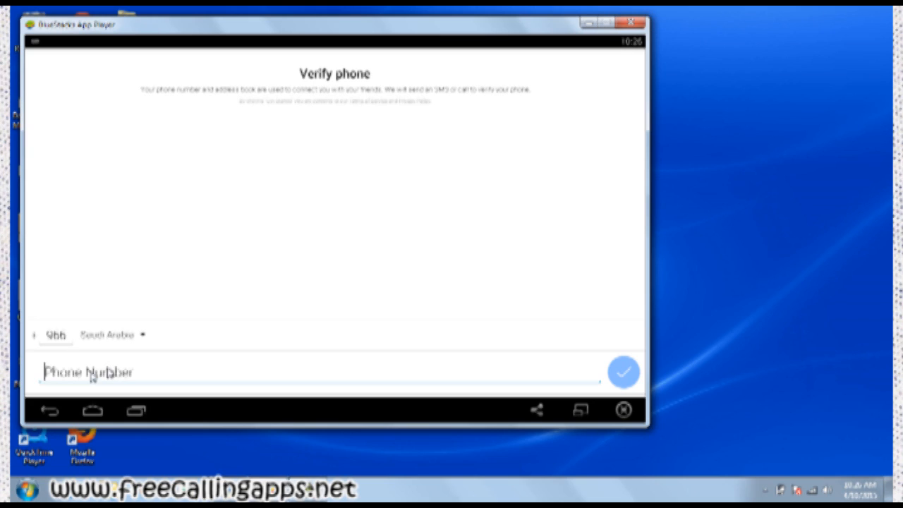
Enter the phone number on imo's Verify phone screen with Saudi Arabia selected.
left_click(624, 372)
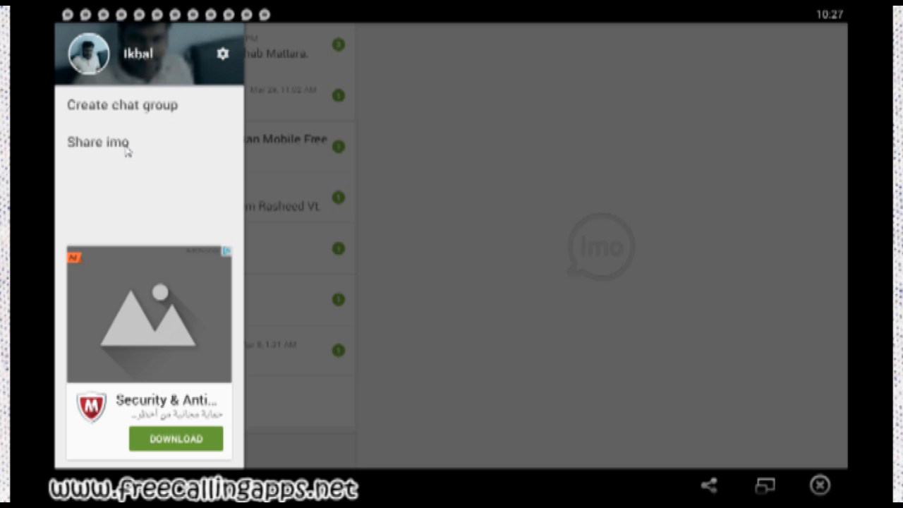
Close imo's side drawer and bring up the contact search screen.
left_click(223, 53)
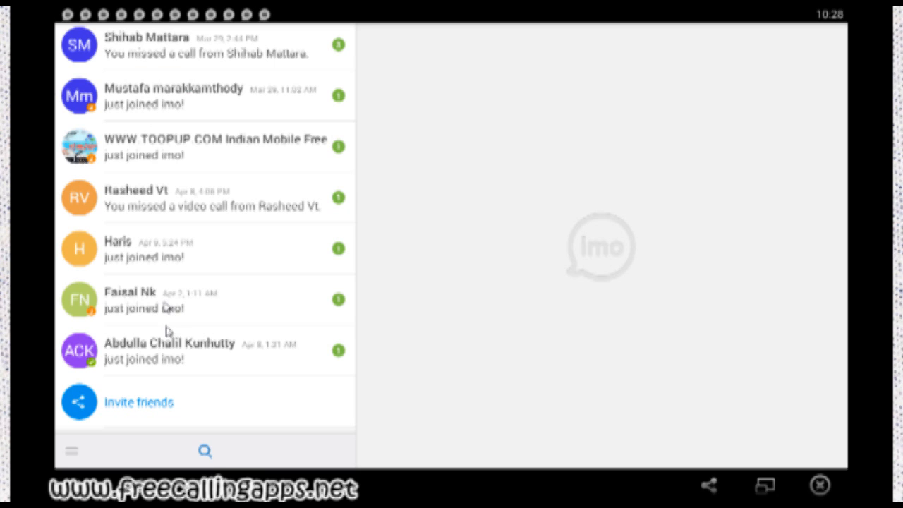
left_click(205, 452)
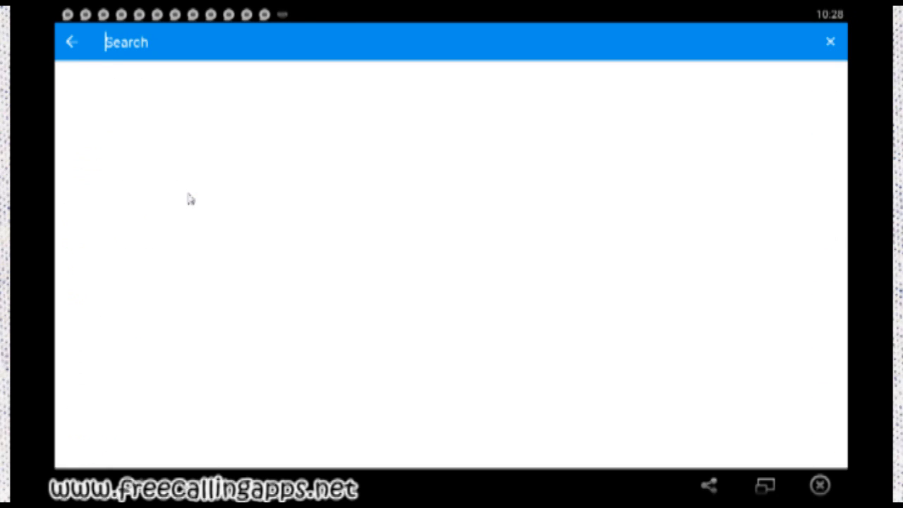
left_click(71, 42)
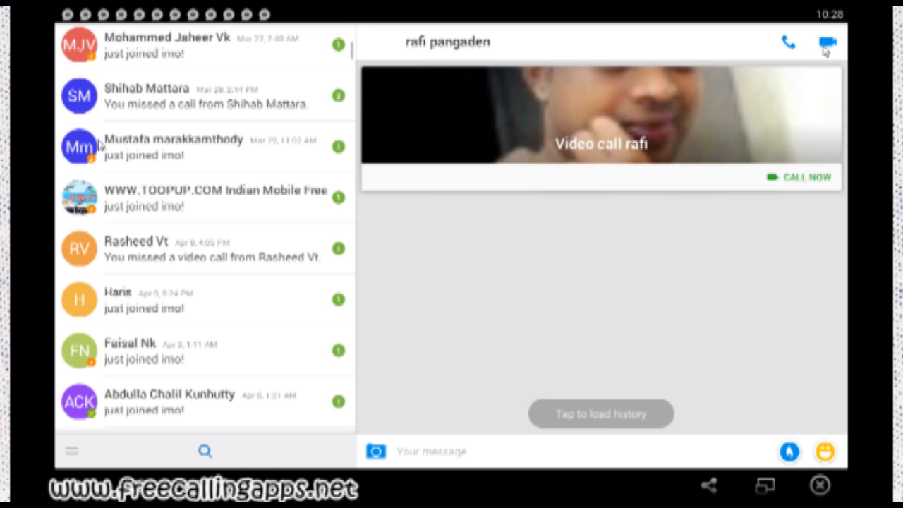